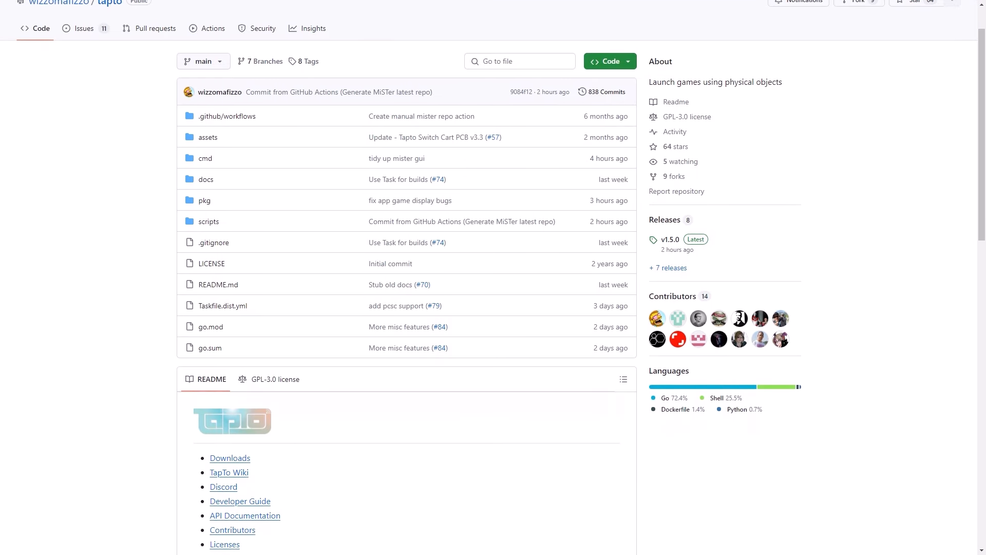
scroll("down", 3)
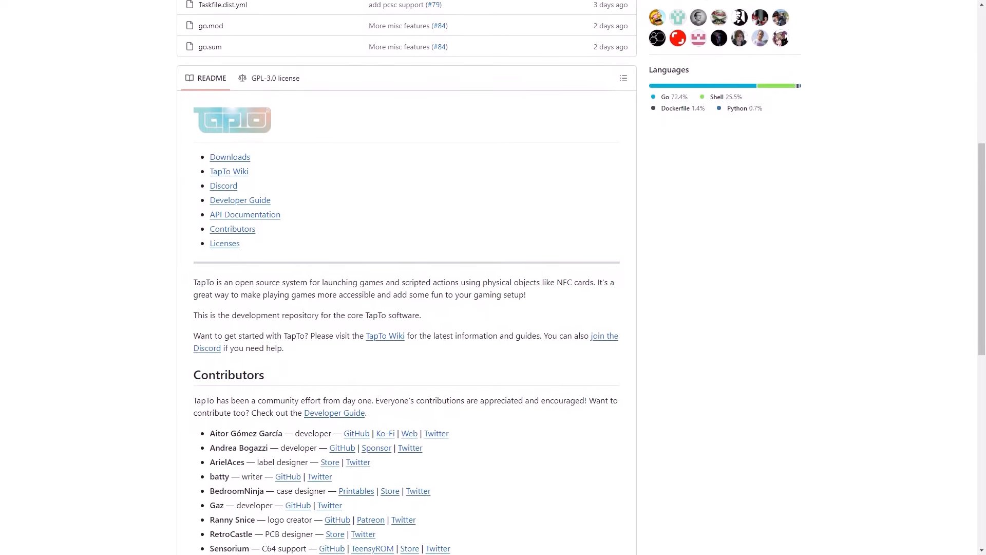